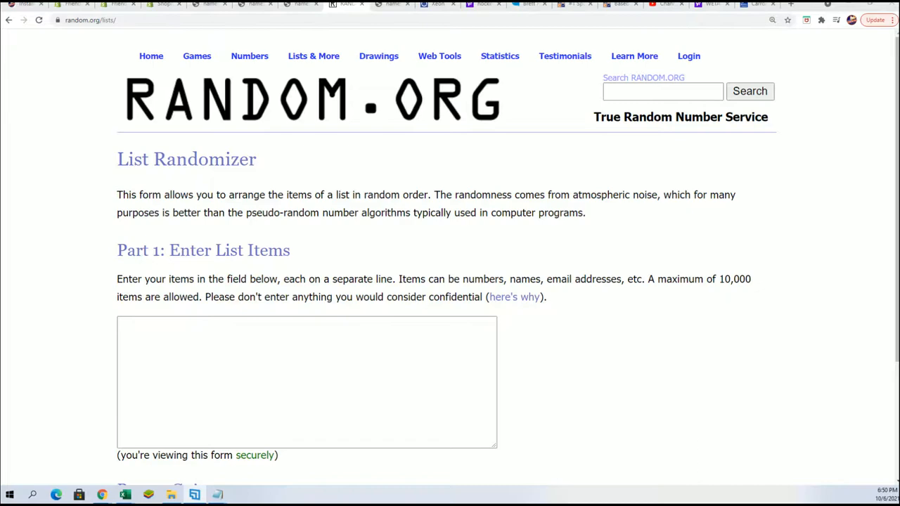
Step: Select the nine owner names under series STWARFAP128 in the Notepad notes for copying
{"action": "left_click", "coordinate": [124, 495]}
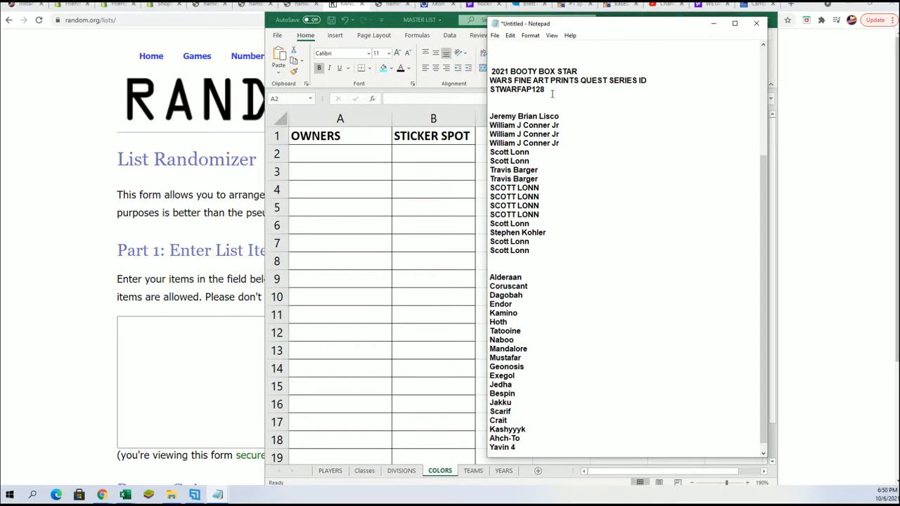
{"action": "double_click", "coordinate": [518, 90]}
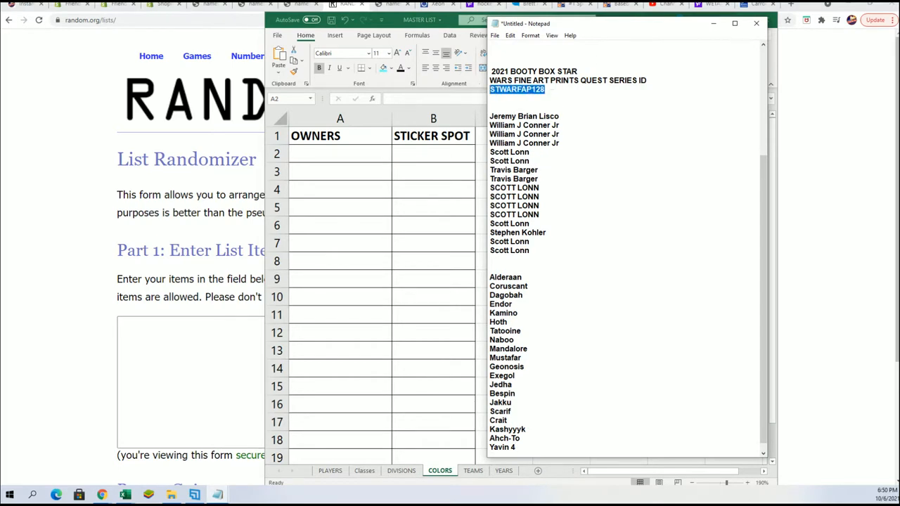
{"action": "left_click_drag", "start_coordinate": [490, 115], "coordinate": [529, 253]}
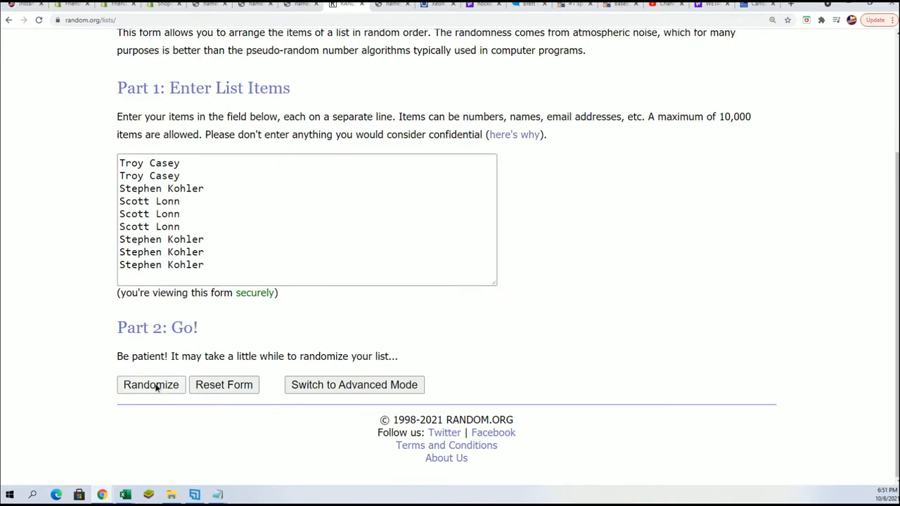
Step: Randomize the nine owner names and reshuffle until seven rounds are done
{"action": "left_click", "coordinate": [151, 385]}
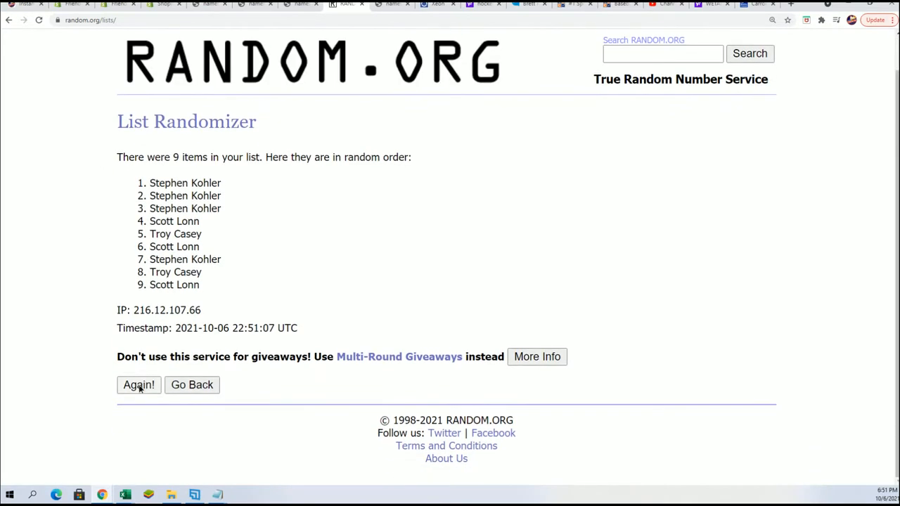
{"action": "left_click", "coordinate": [138, 385]}
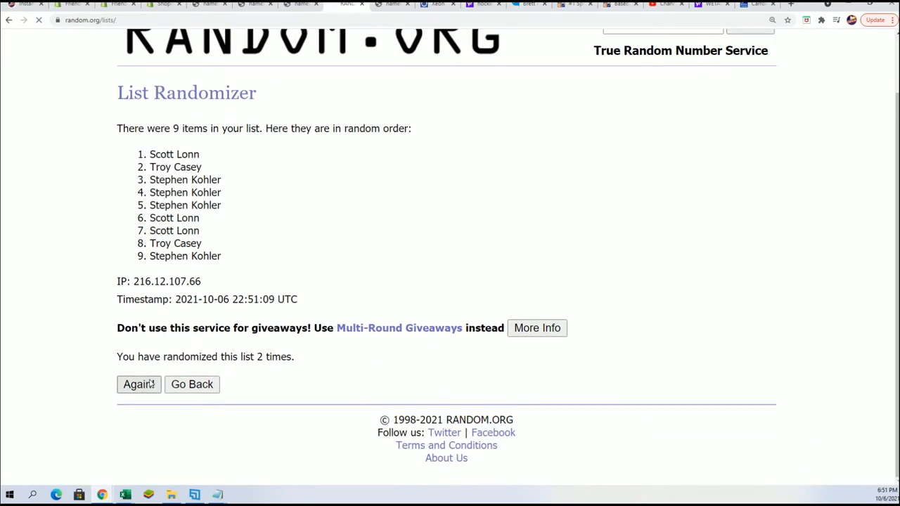
{"action": "left_click", "coordinate": [137, 384]}
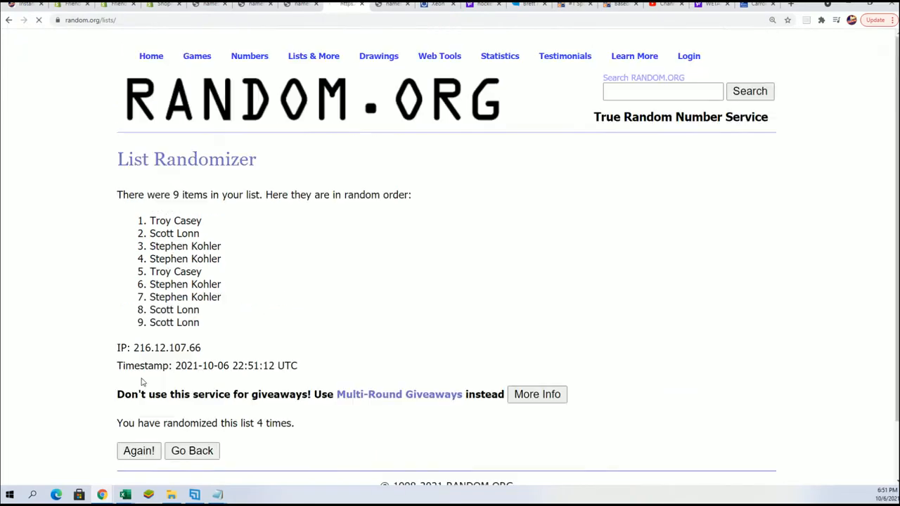
{"action": "left_click", "coordinate": [138, 450]}
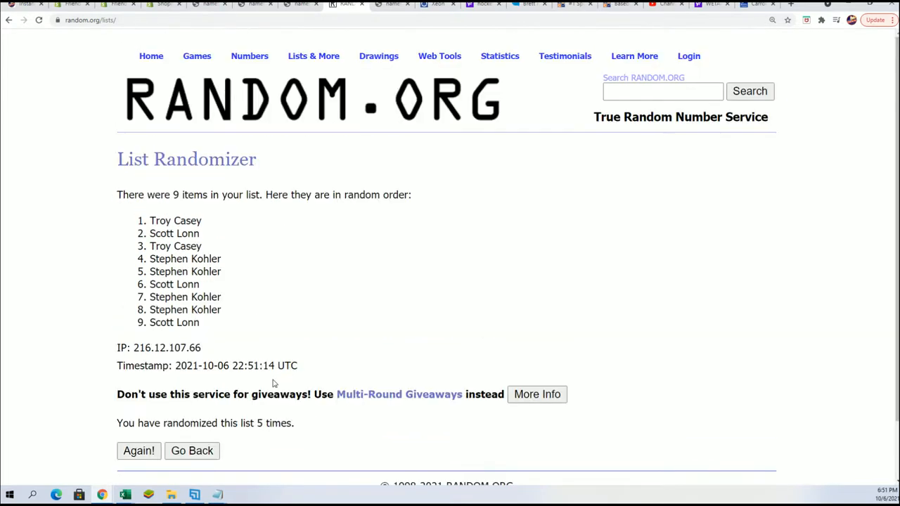
{"action": "scroll", "scroll_direction": "down", "scroll_amount": 3}
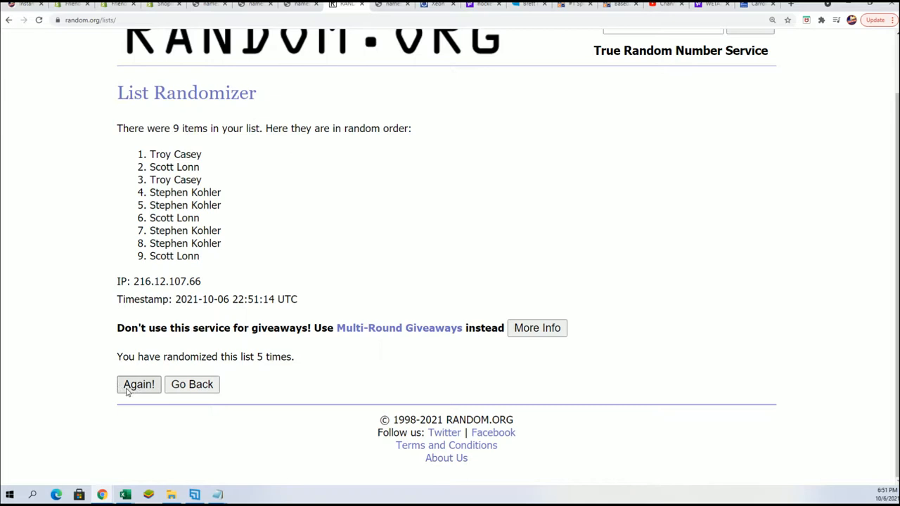
{"action": "left_click", "coordinate": [138, 384]}
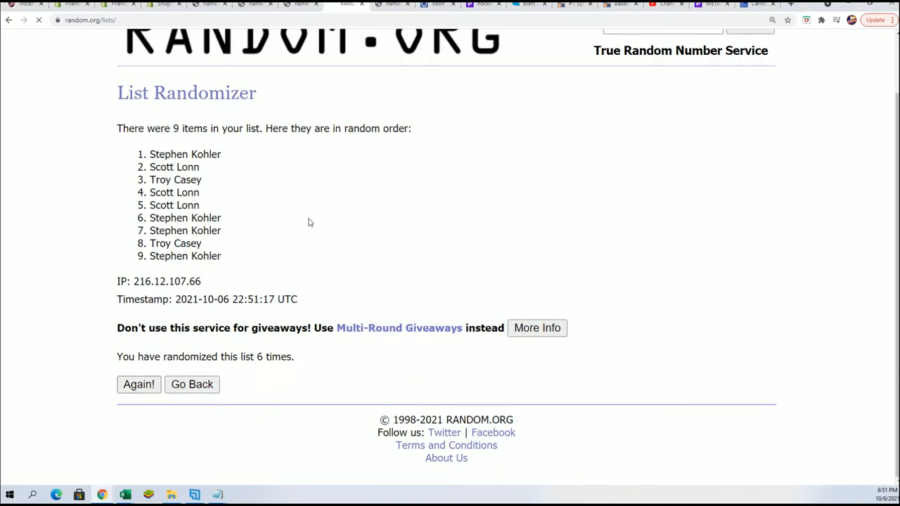
{"action": "left_click", "coordinate": [138, 384]}
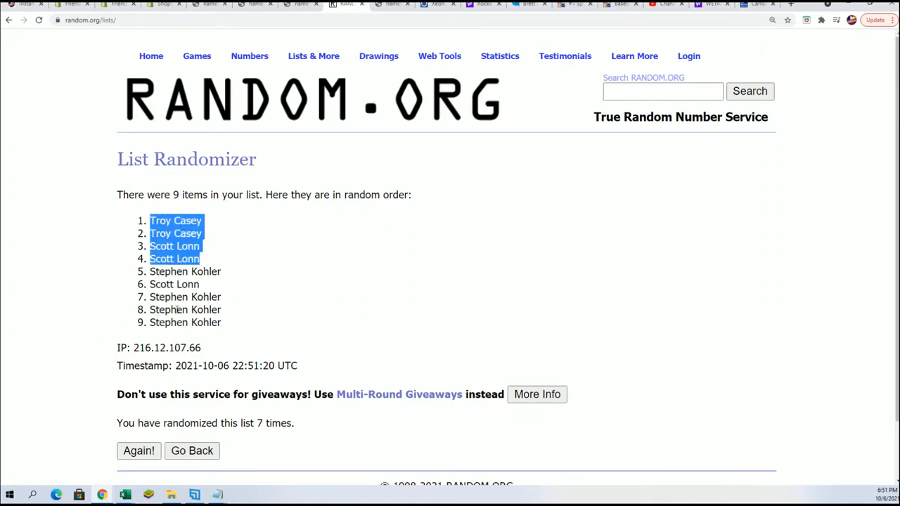
{"action": "mouse_move", "coordinate": [81, 339]}
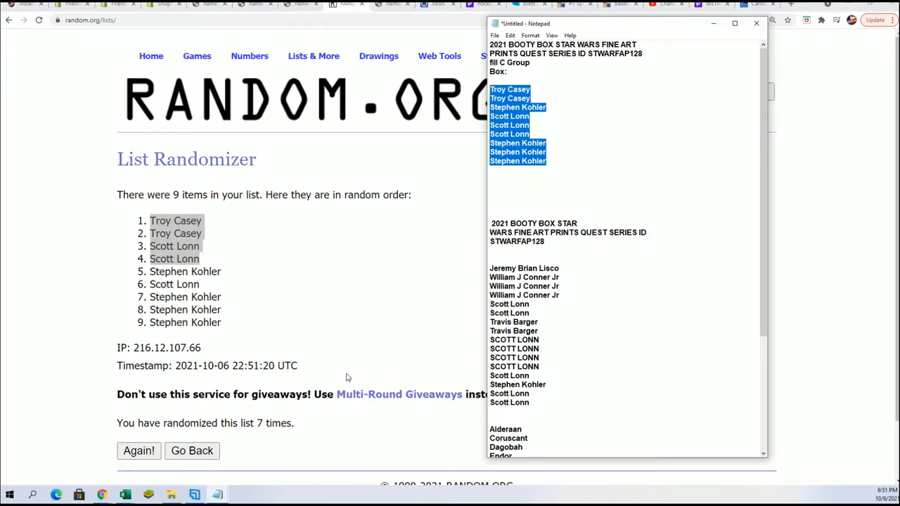
{"action": "mouse_move", "coordinate": [548, 204]}
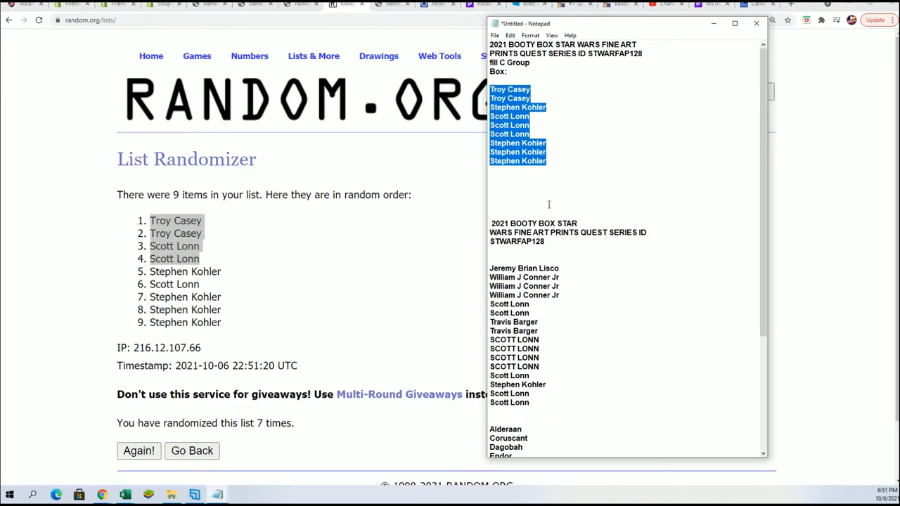
{"action": "mouse_move", "coordinate": [568, 360]}
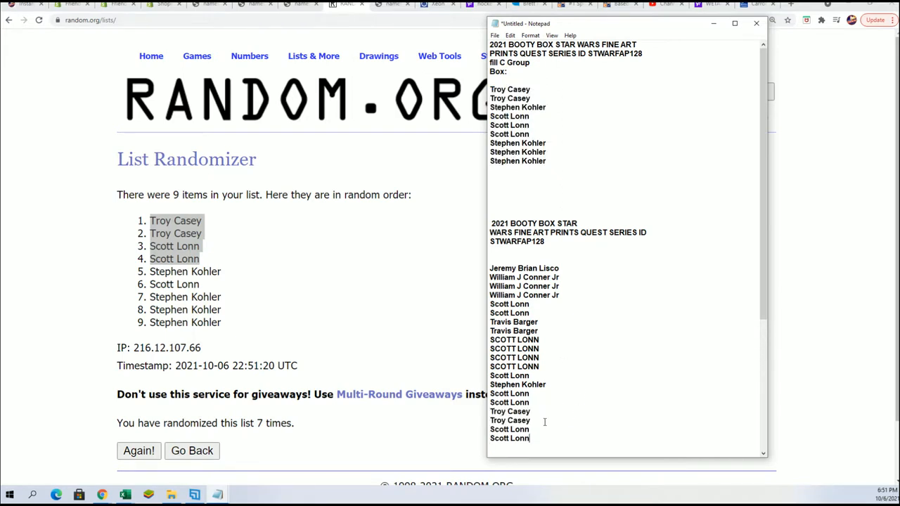
Step: Select the whole combined twenty-name owner list in Notepad for copying
{"action": "left_click_drag", "start_coordinate": [489, 267], "coordinate": [531, 439]}
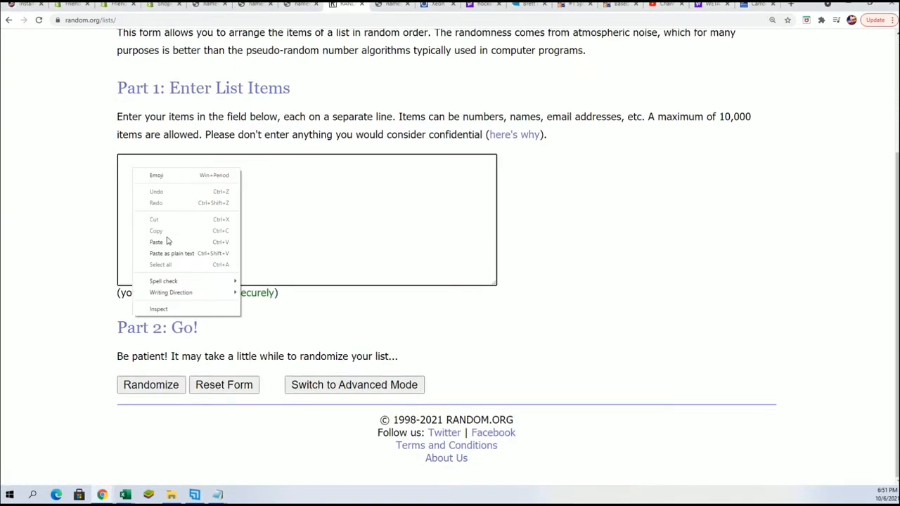
Step: Paste the twenty owner names into the randomizer and shuffle them seven times
{"action": "left_click", "coordinate": [157, 242]}
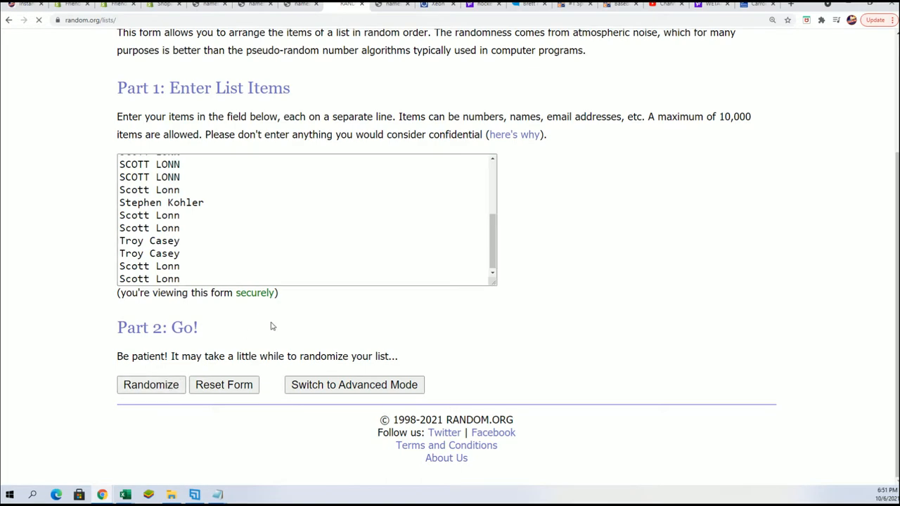
{"action": "left_click", "coordinate": [151, 386]}
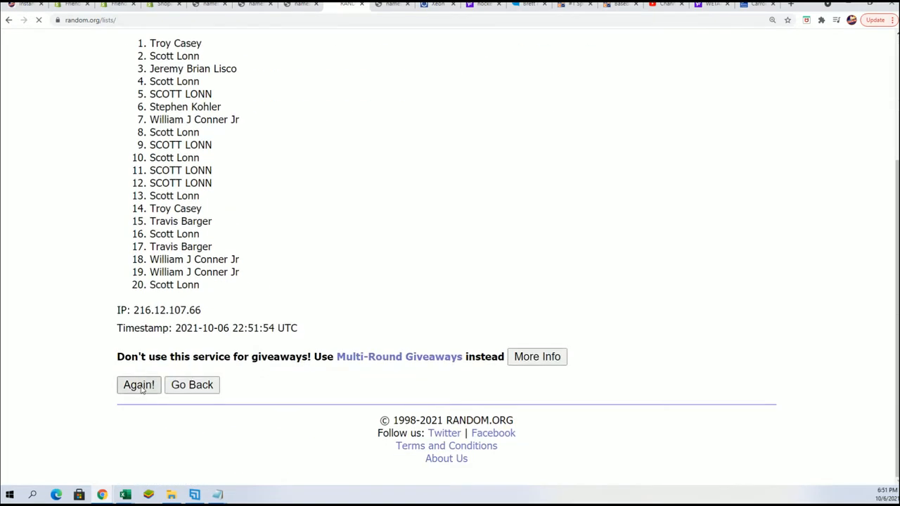
{"action": "left_click", "coordinate": [138, 385]}
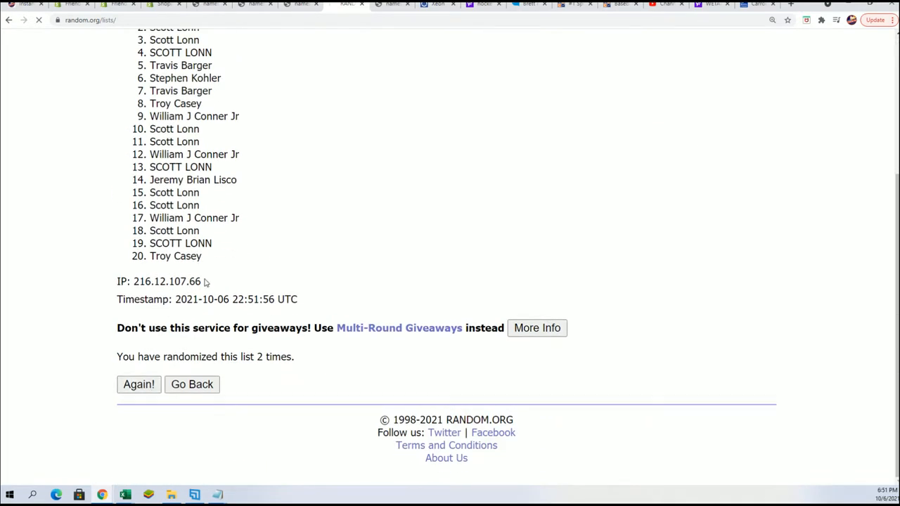
{"action": "left_click", "coordinate": [138, 385]}
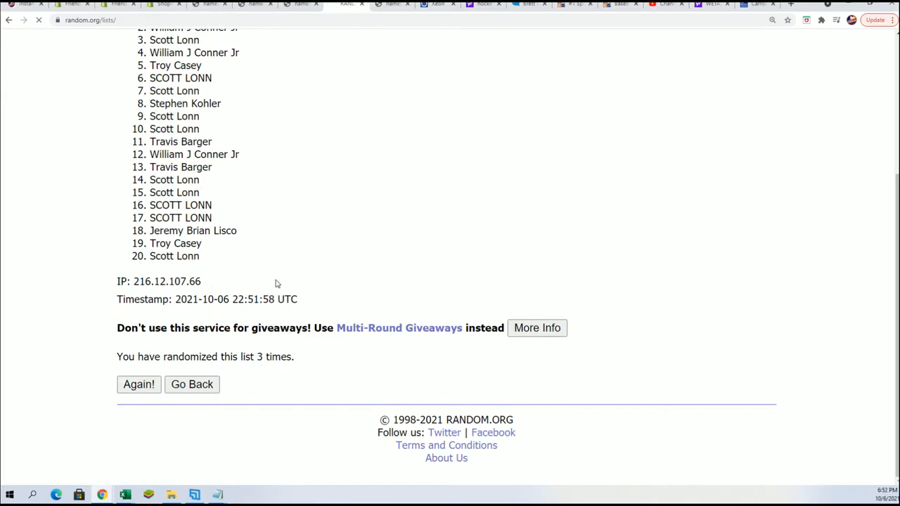
{"action": "left_click", "coordinate": [138, 386]}
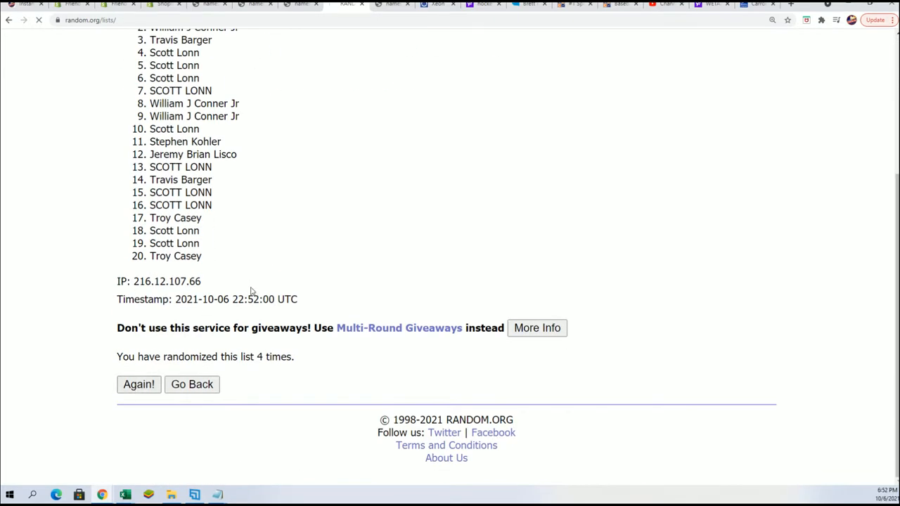
{"action": "left_click", "coordinate": [137, 384]}
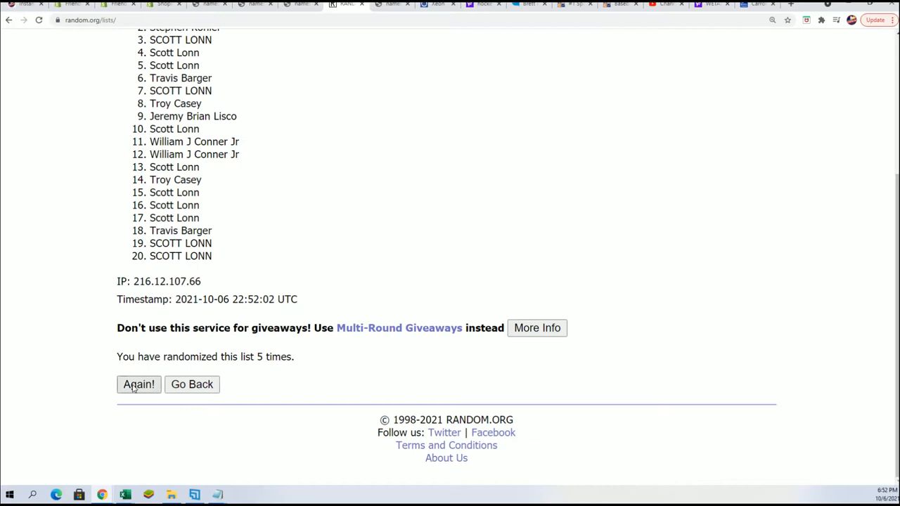
{"action": "left_click", "coordinate": [137, 384]}
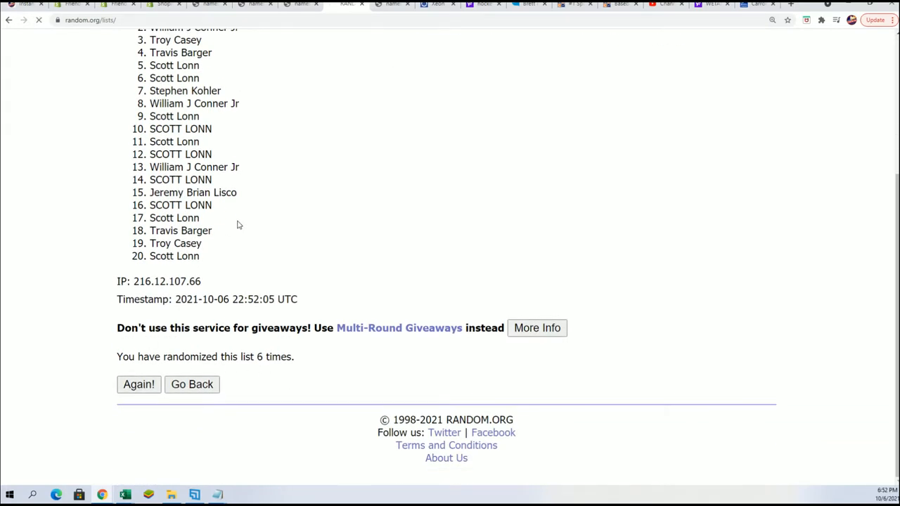
{"action": "left_click", "coordinate": [138, 384]}
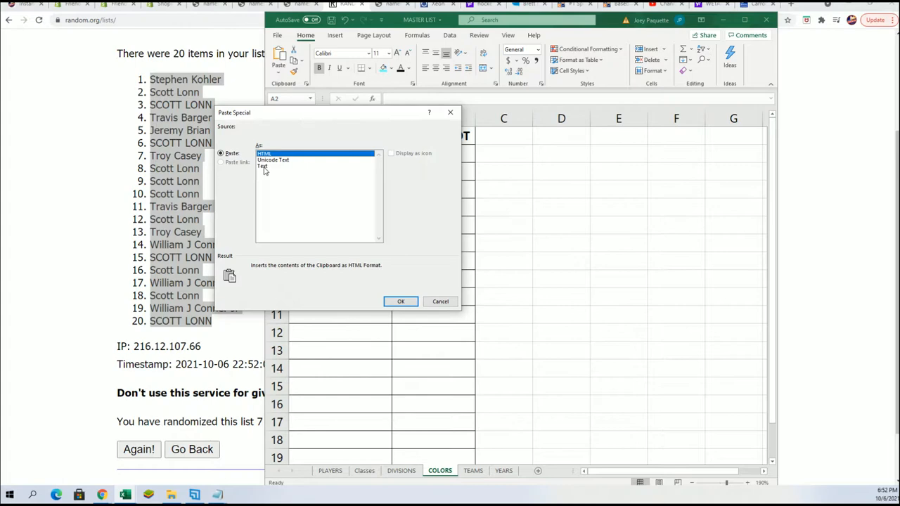
Step: Paste the shuffled names as Text under OWNERS, then move to the STICKER SPOT column
{"action": "left_click", "coordinate": [401, 301]}
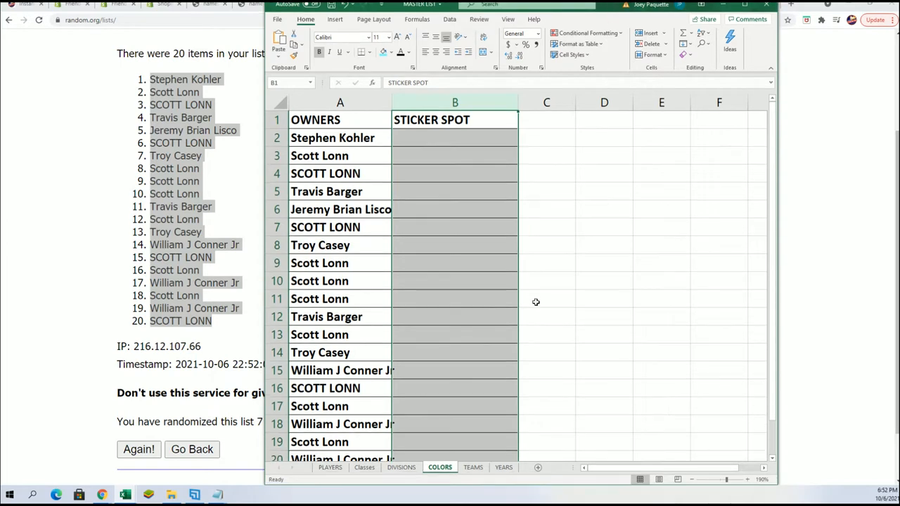
{"action": "left_click", "coordinate": [714, 478]}
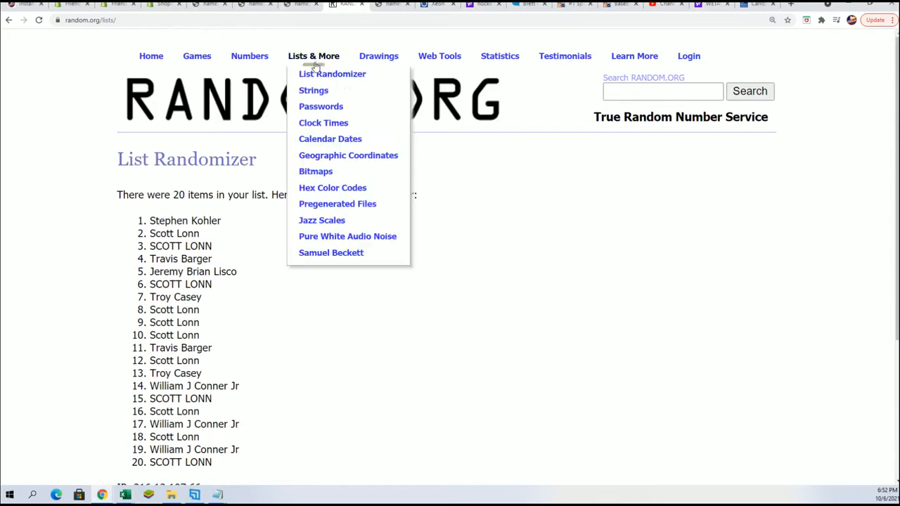
Step: Start a fresh randomizer form and shuffle the twenty Star Wars locations seven times
{"action": "left_click", "coordinate": [332, 73]}
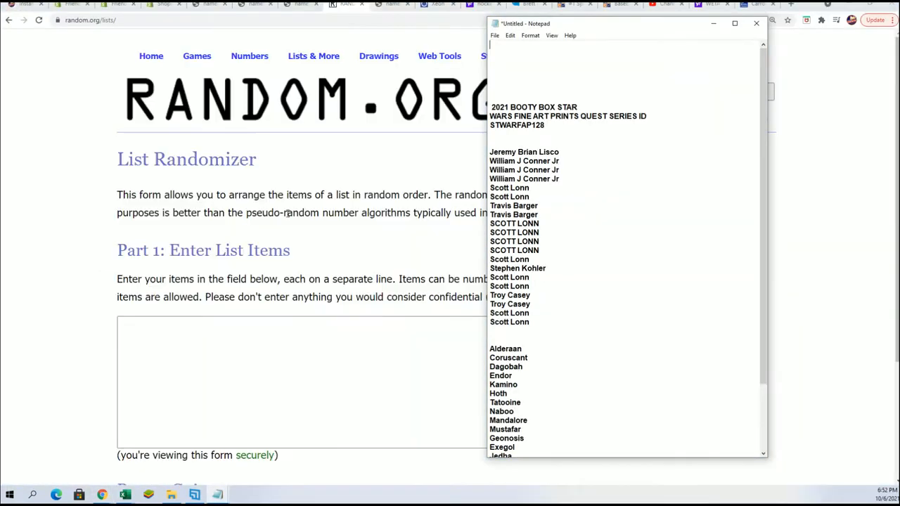
{"action": "scroll", "scroll_direction": "down", "scroll_amount": 3}
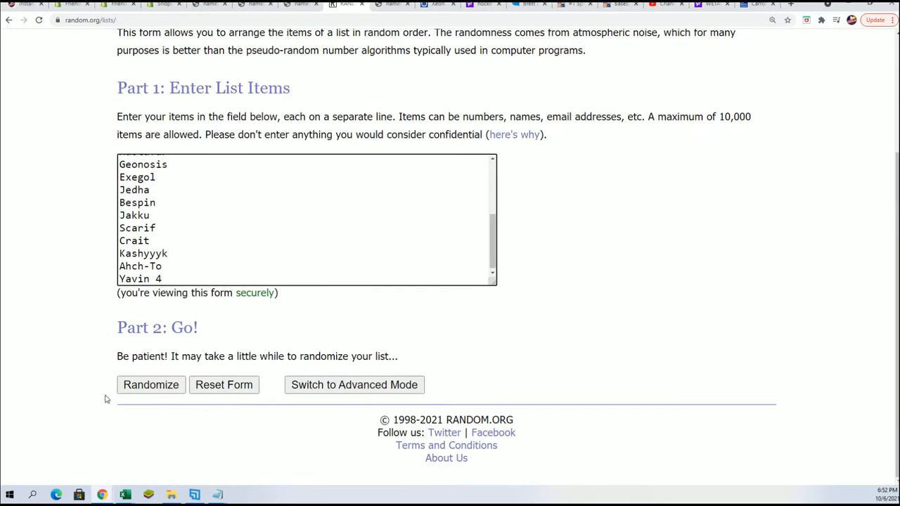
{"action": "left_click", "coordinate": [151, 385]}
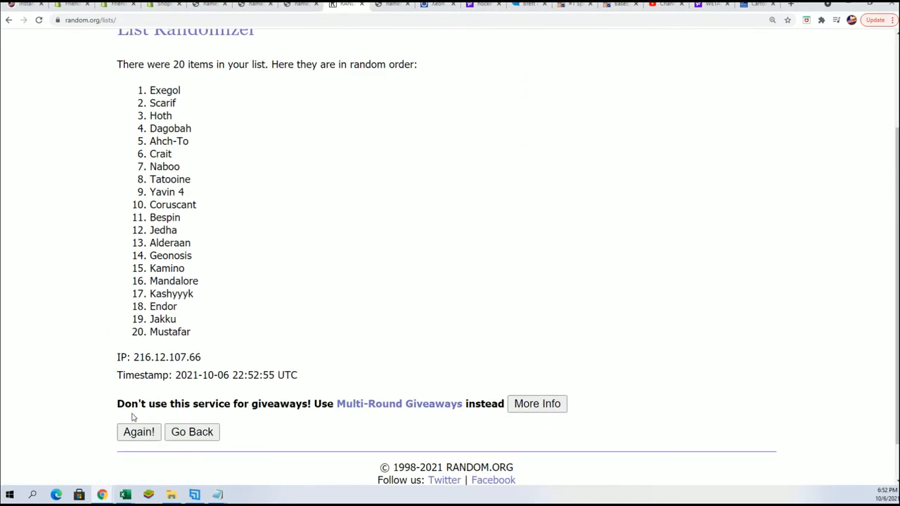
{"action": "left_click", "coordinate": [138, 432]}
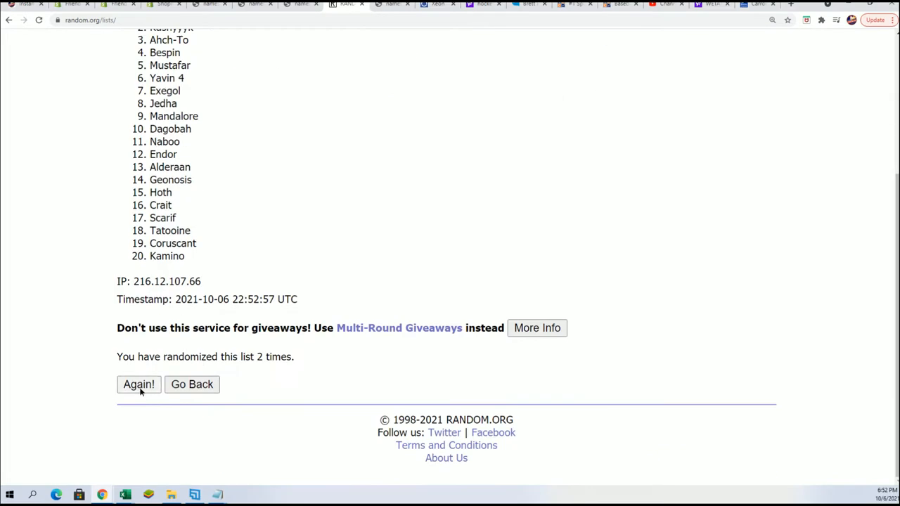
{"action": "left_click", "coordinate": [138, 385]}
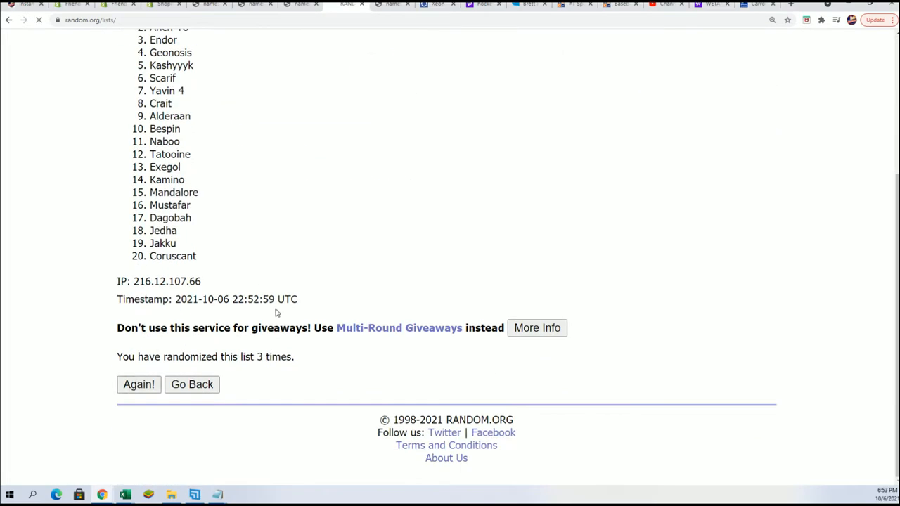
{"action": "left_click", "coordinate": [138, 385]}
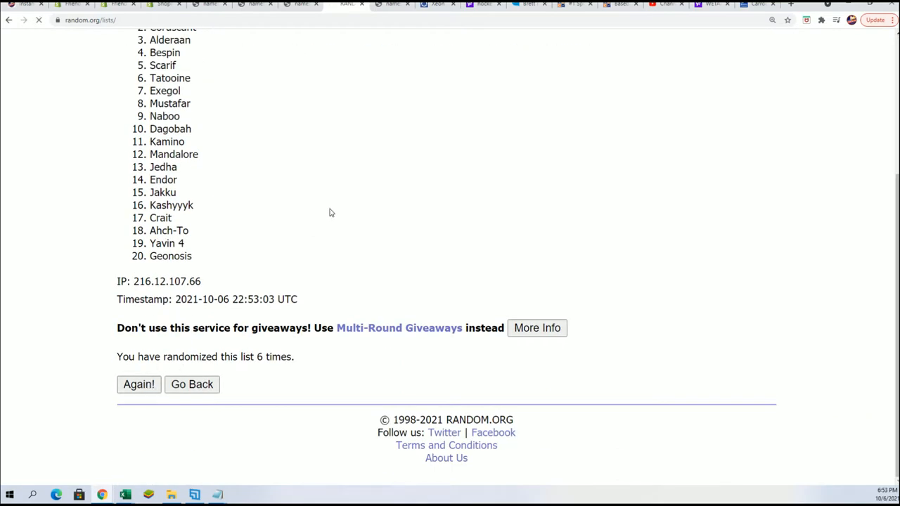
{"action": "left_click", "coordinate": [138, 384]}
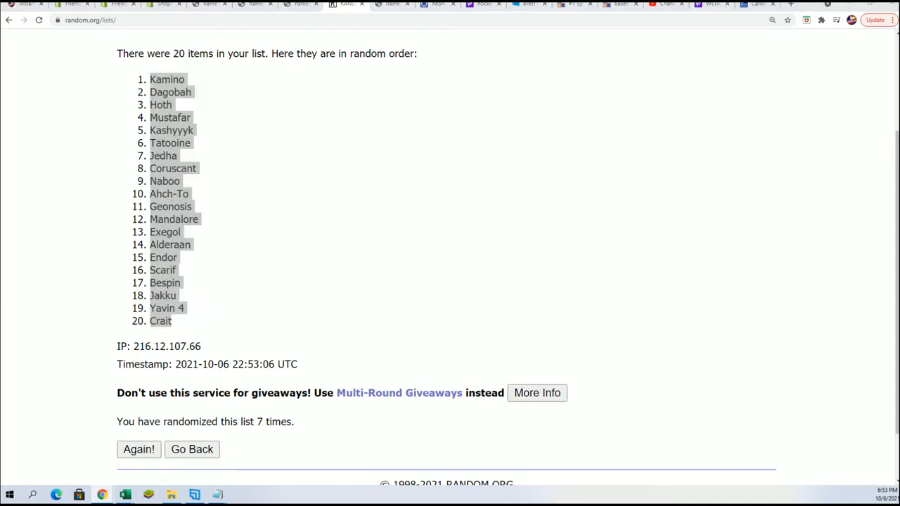
Step: Paste the shuffled locations into cell B2 via Paste Special as Text
{"action": "right_click", "coordinate": [386, 129]}
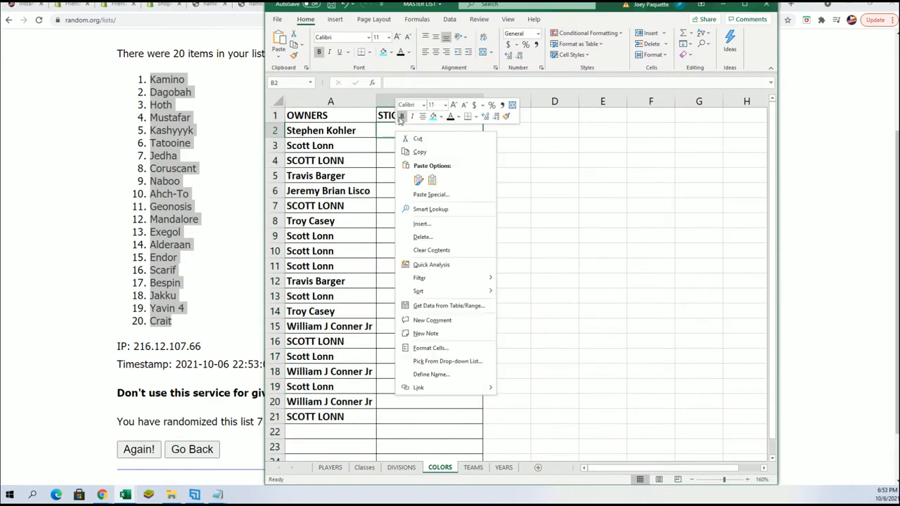
{"action": "left_click", "coordinate": [430, 194]}
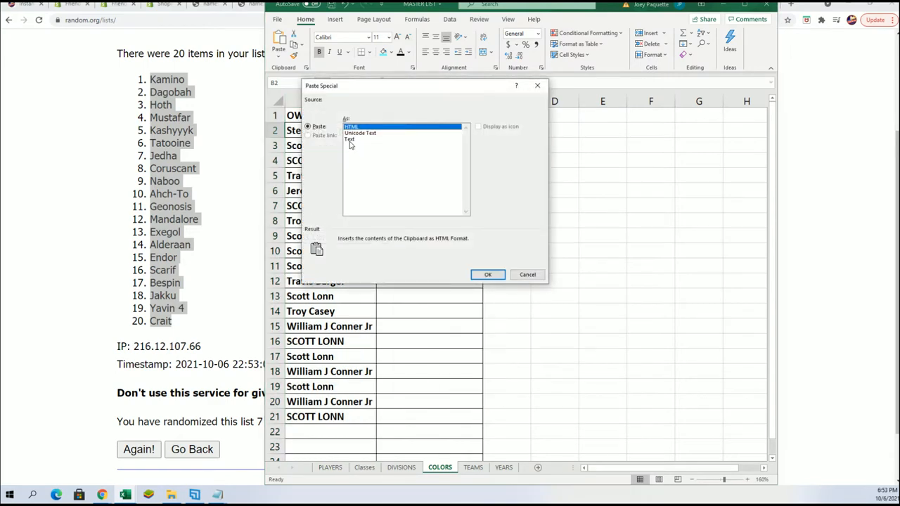
{"action": "left_click", "coordinate": [486, 274]}
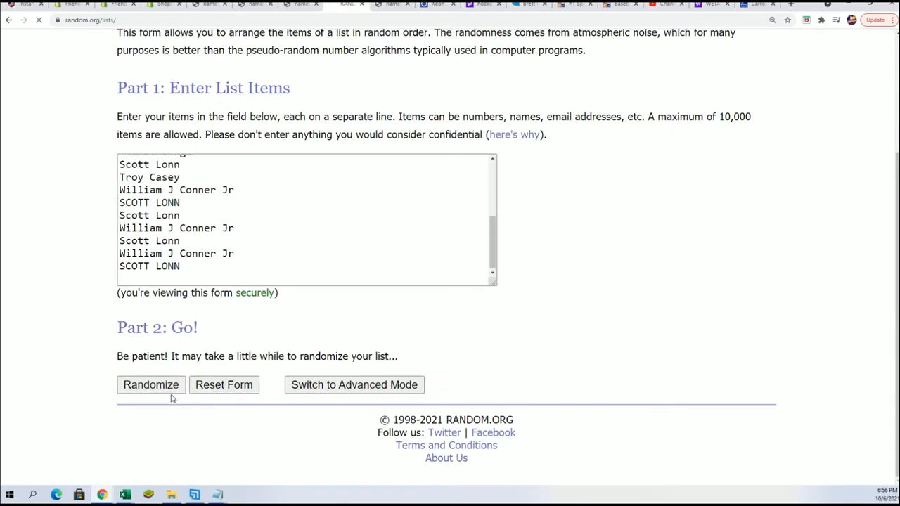
{"action": "left_click", "coordinate": [150, 385]}
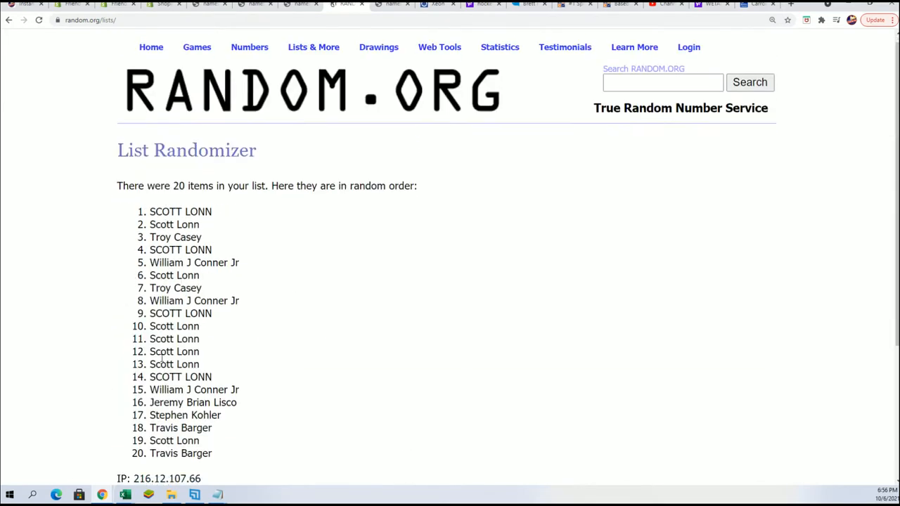
{"action": "scroll", "scroll_direction": "down", "scroll_amount": 3}
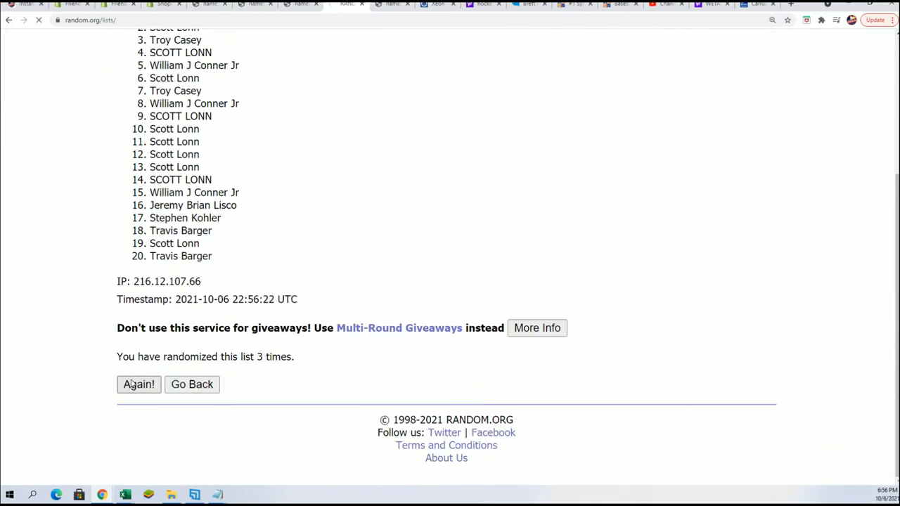
{"action": "left_click", "coordinate": [138, 385]}
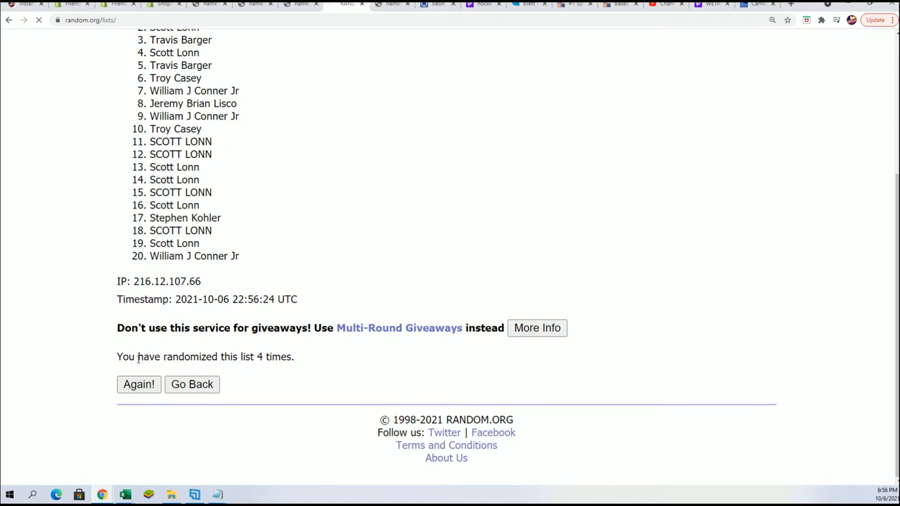
{"action": "left_click", "coordinate": [138, 386]}
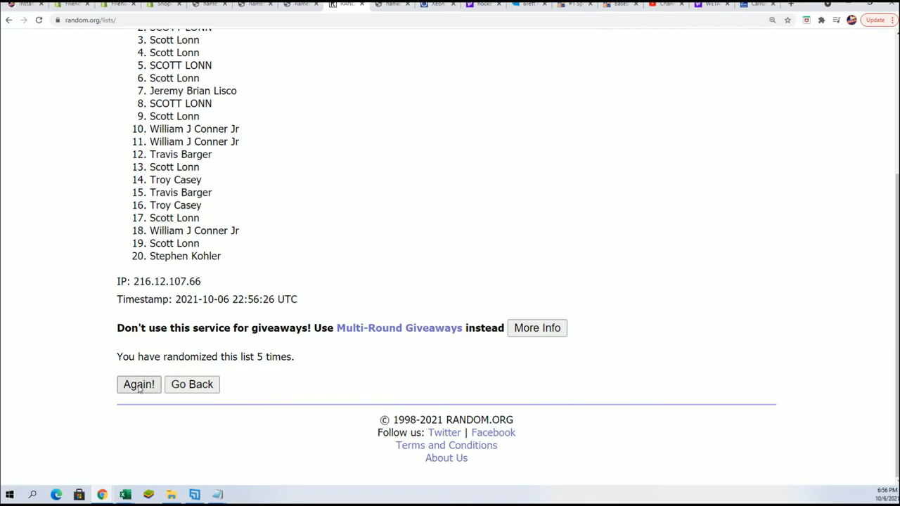
{"action": "left_click", "coordinate": [138, 384]}
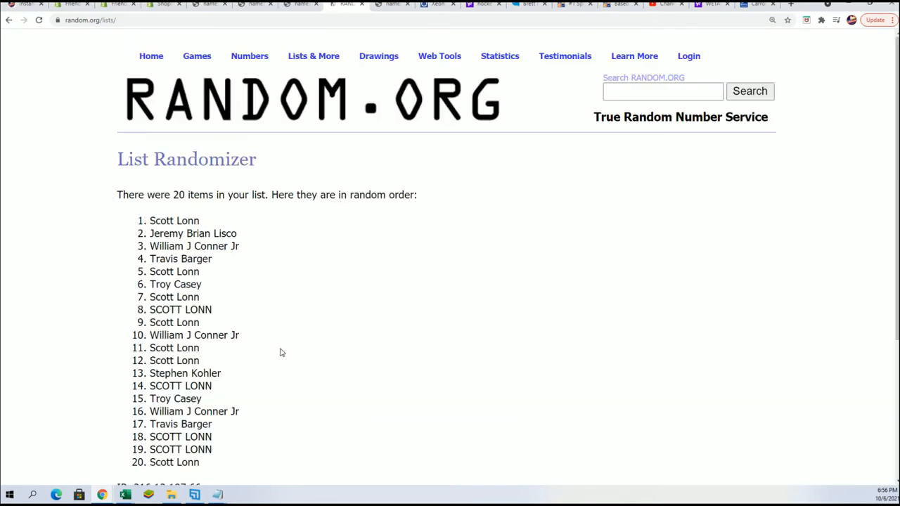
{"action": "scroll", "scroll_direction": "down", "scroll_amount": 3}
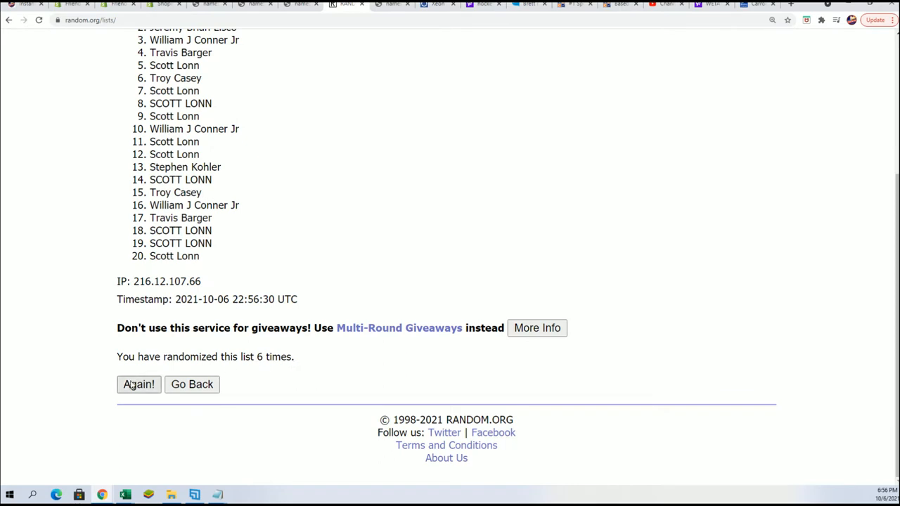
{"action": "left_click", "coordinate": [137, 384]}
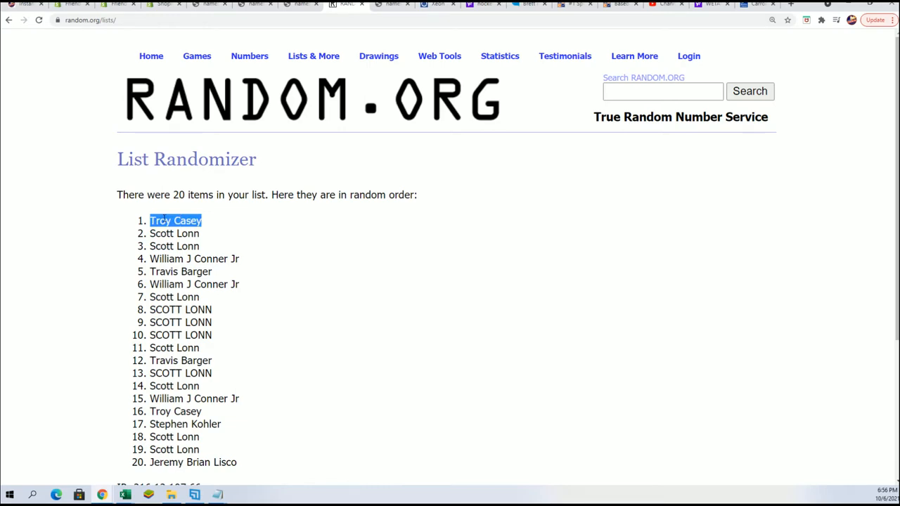
{"action": "scroll", "scroll_direction": "down", "scroll_amount": 3}
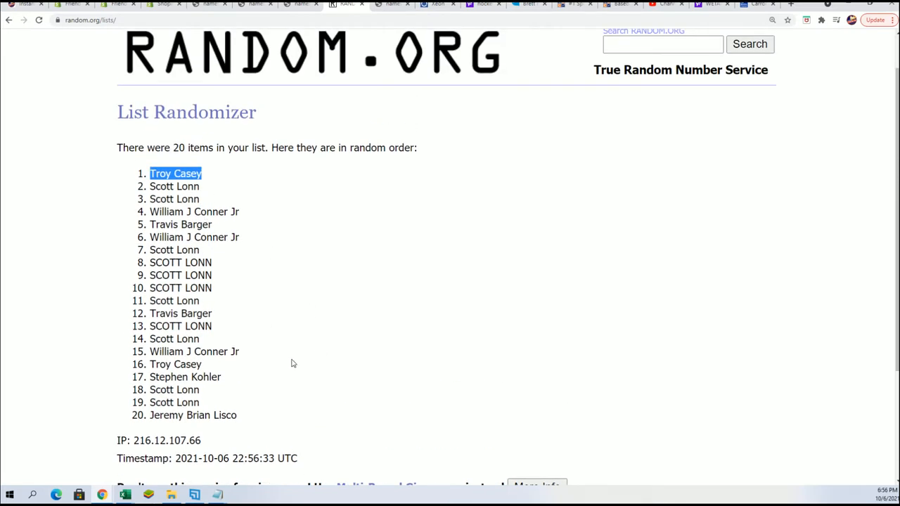
{"action": "scroll", "scroll_direction": "down", "scroll_amount": 3}
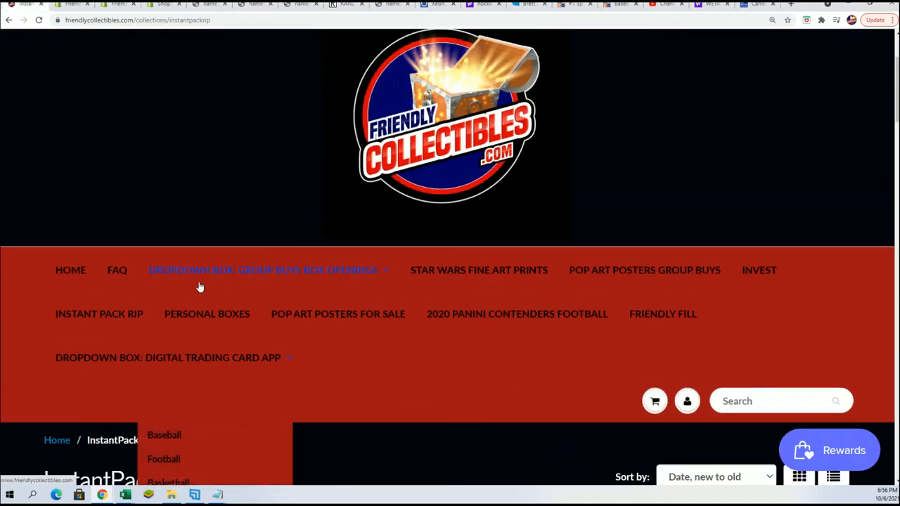
{"action": "mouse_move", "coordinate": [207, 283]}
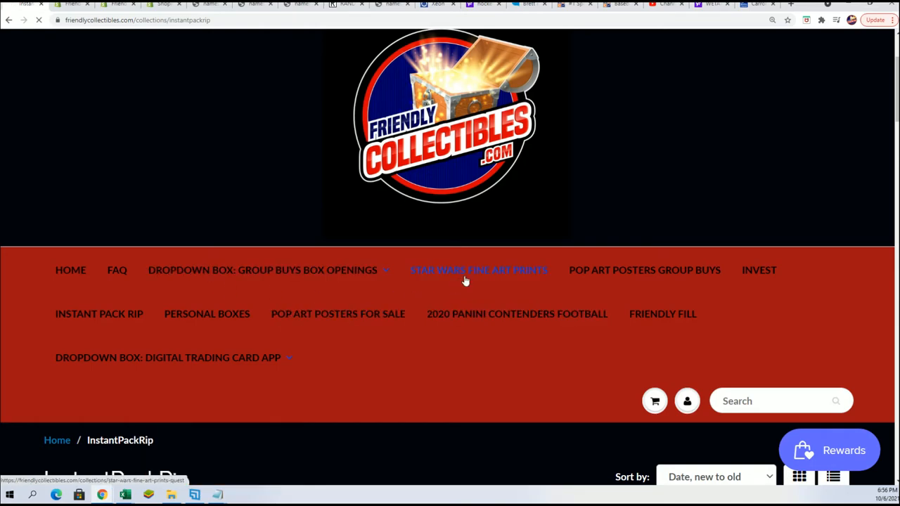
Step: Open STAR WARS FINE ART PRINTS and scroll the ticket lists down to Mystery Prize #2 winners
{"action": "left_click", "coordinate": [478, 270]}
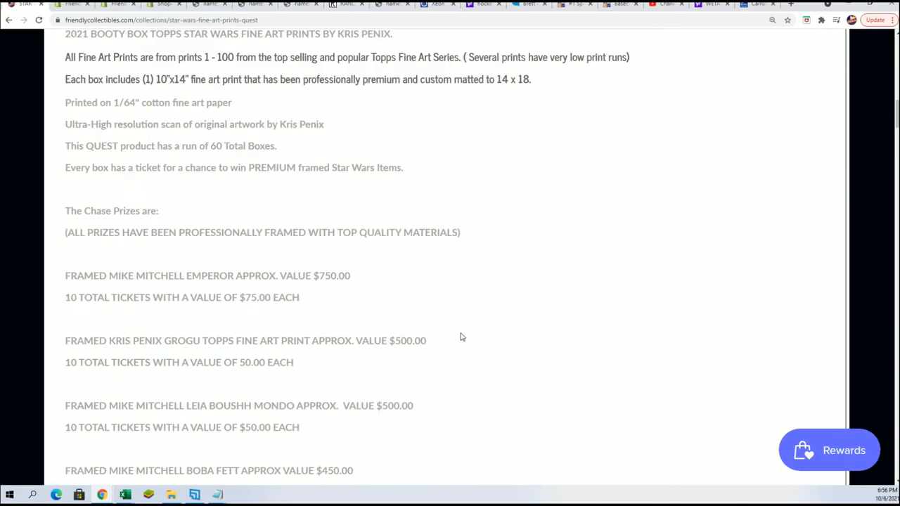
{"action": "scroll", "scroll_direction": "down", "scroll_amount": 3}
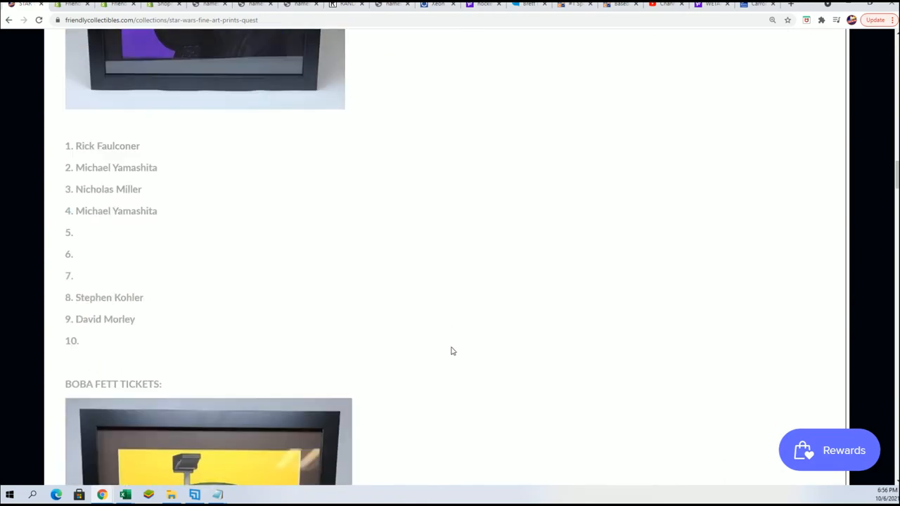
{"action": "scroll", "scroll_direction": "down", "scroll_amount": 3}
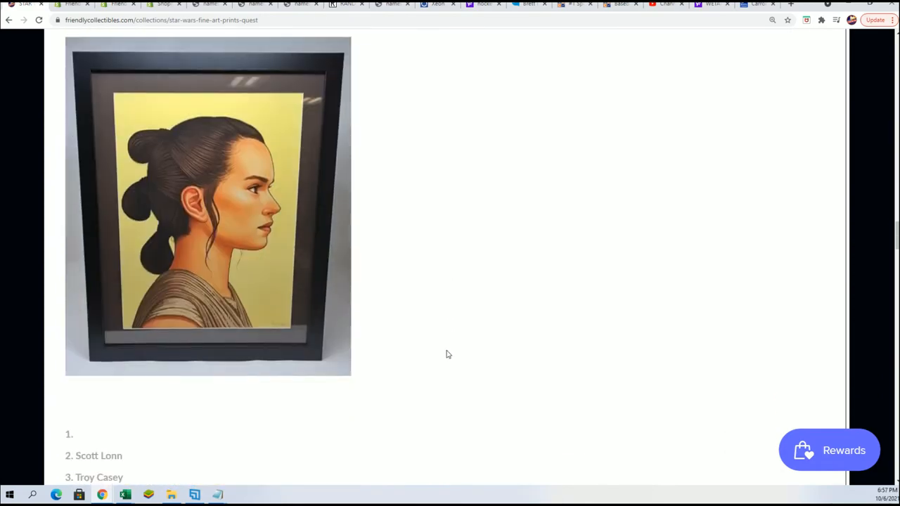
{"action": "scroll", "scroll_direction": "down", "scroll_amount": 3}
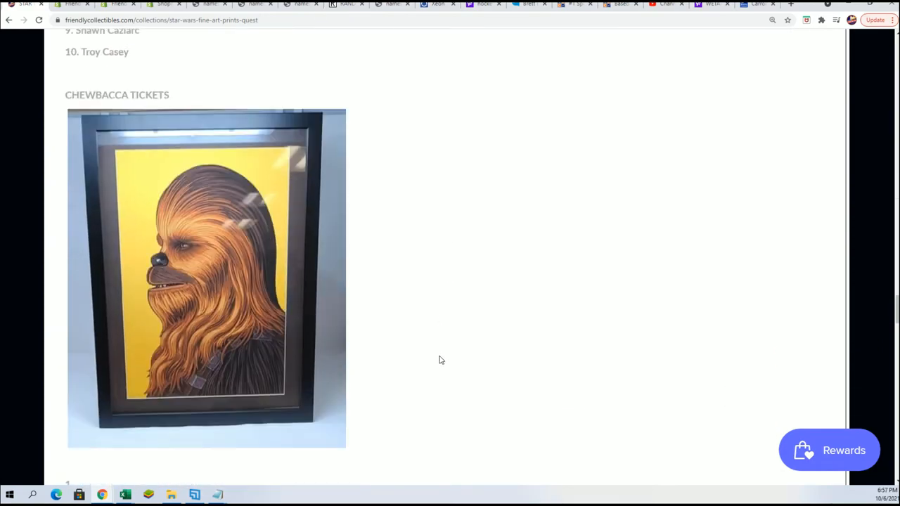
{"action": "scroll", "scroll_direction": "down", "scroll_amount": 3}
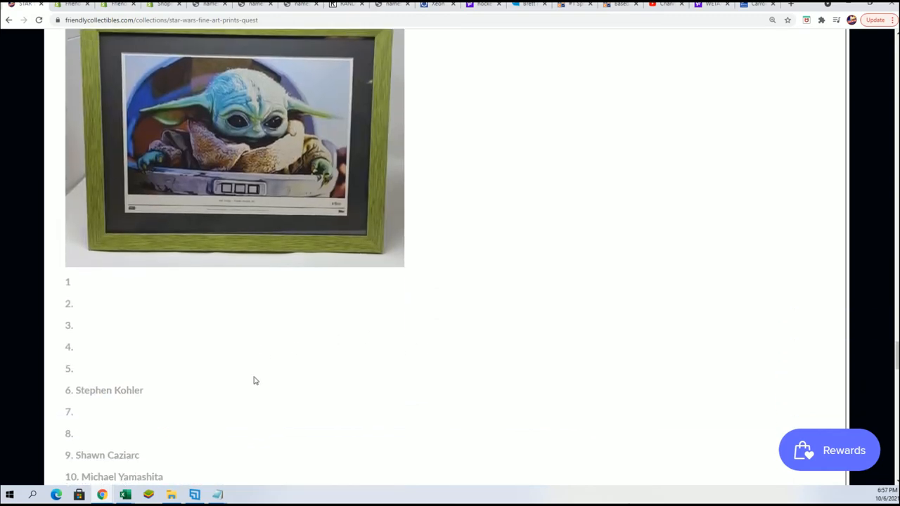
{"action": "scroll", "scroll_direction": "down", "scroll_amount": 3}
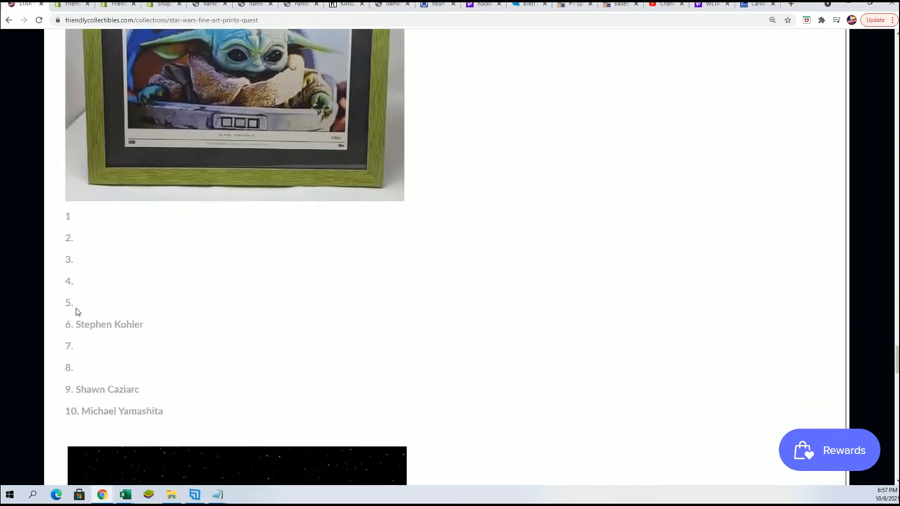
{"action": "scroll", "scroll_direction": "down", "scroll_amount": 3}
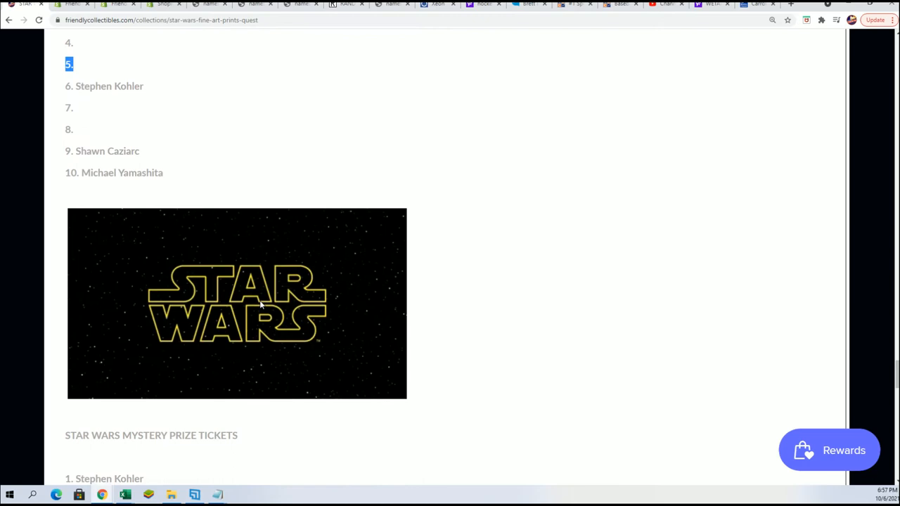
{"action": "scroll", "scroll_direction": "down", "scroll_amount": 3}
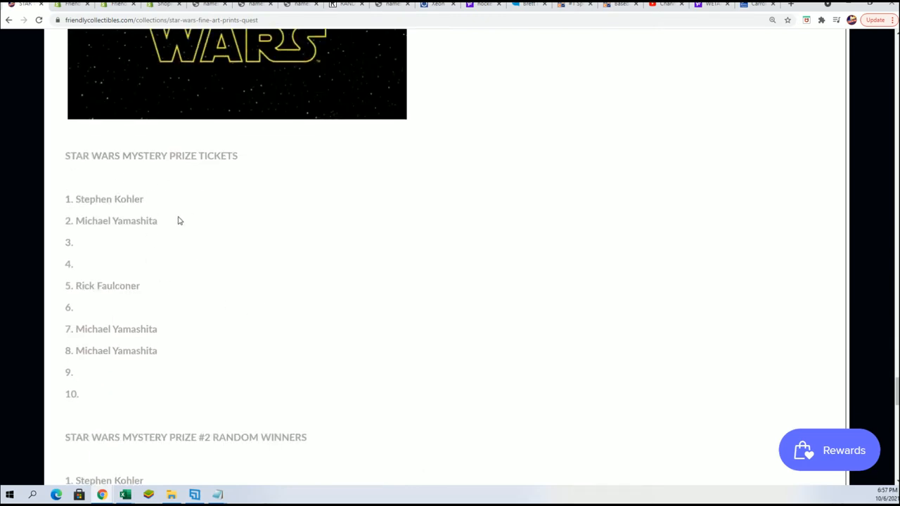
{"action": "scroll", "scroll_direction": "down", "scroll_amount": 3}
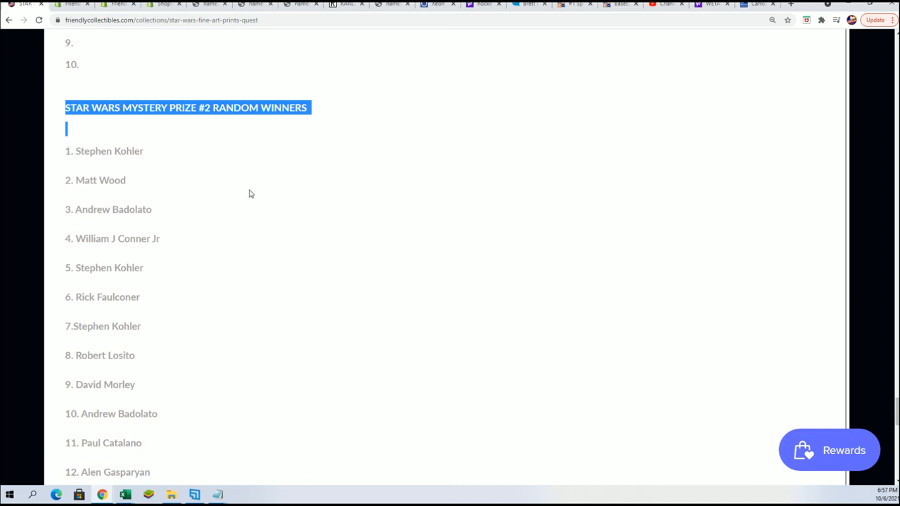
{"action": "scroll", "scroll_direction": "down", "scroll_amount": 3}
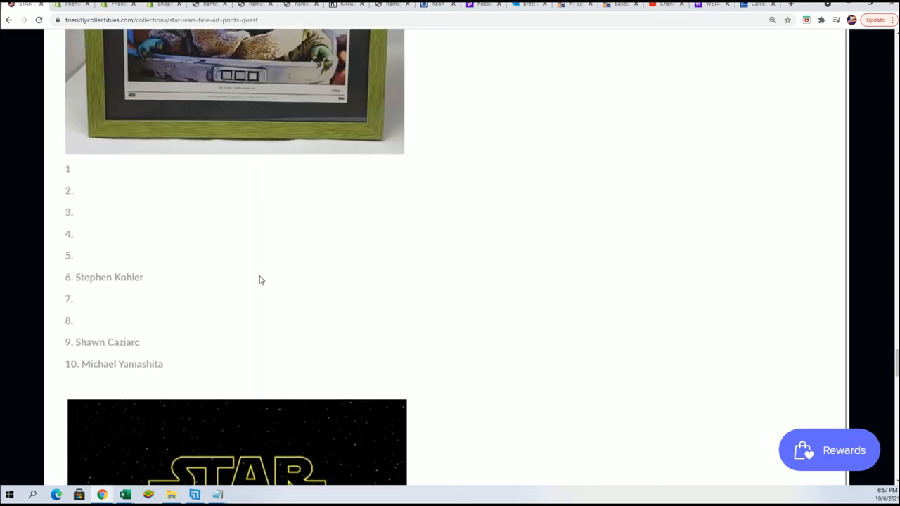
{"action": "scroll", "scroll_direction": "down", "scroll_amount": 3}
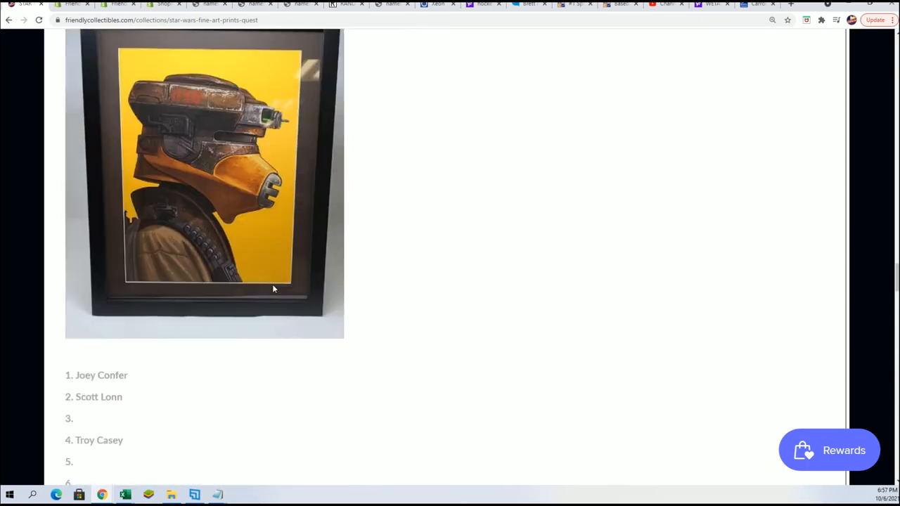
{"action": "scroll", "scroll_direction": "down", "scroll_amount": 3}
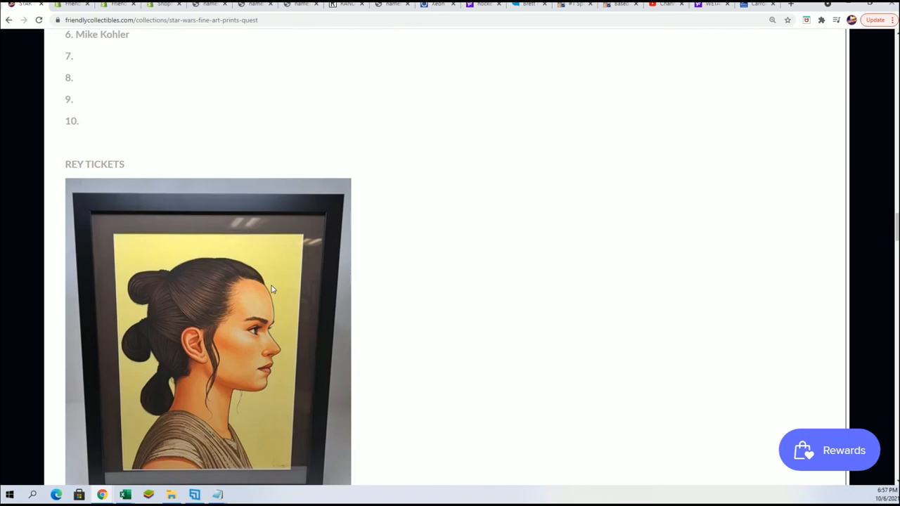
{"action": "scroll", "scroll_direction": "down", "scroll_amount": 3}
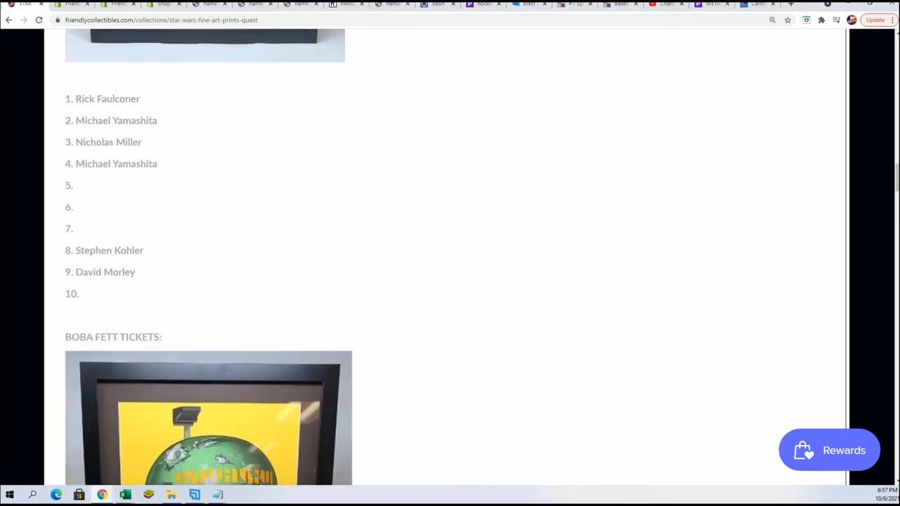